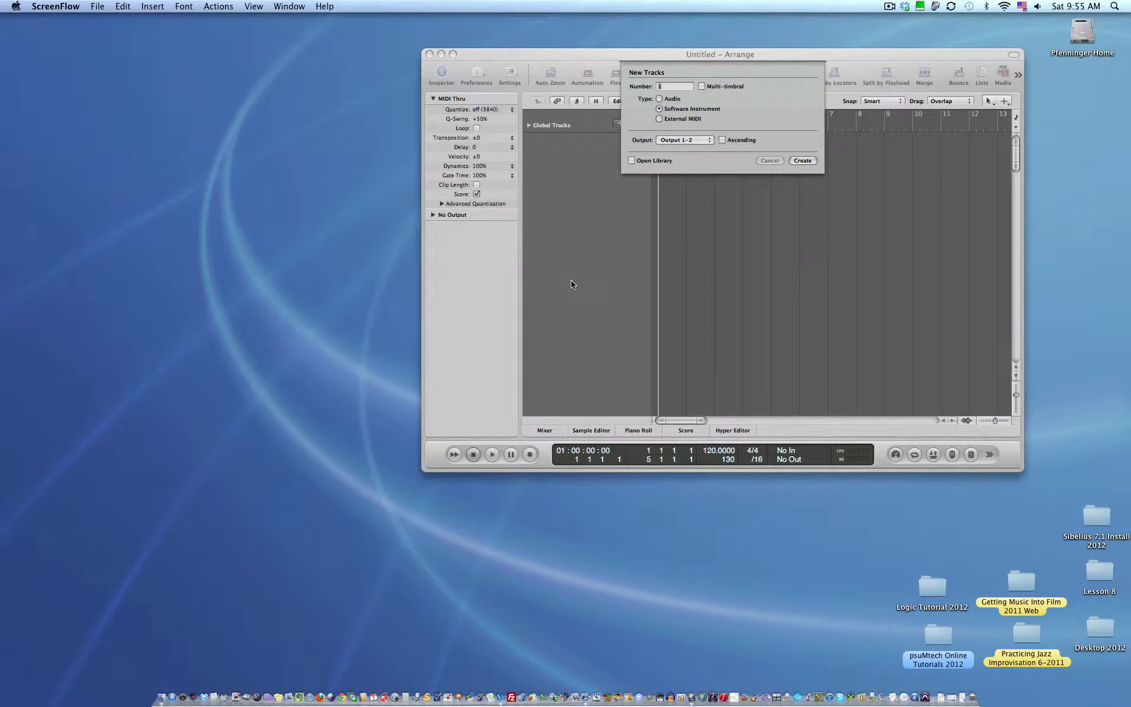
mouse_move(676, 114)
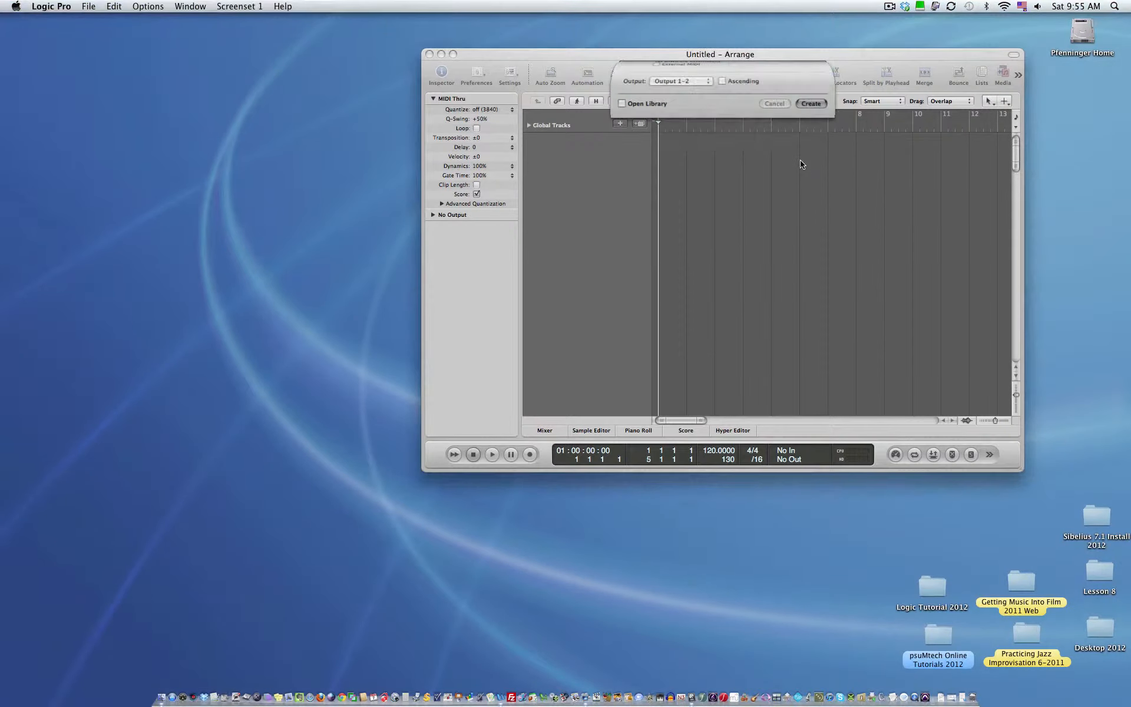
Create the new software instrument track Inst 1.
click(809, 103)
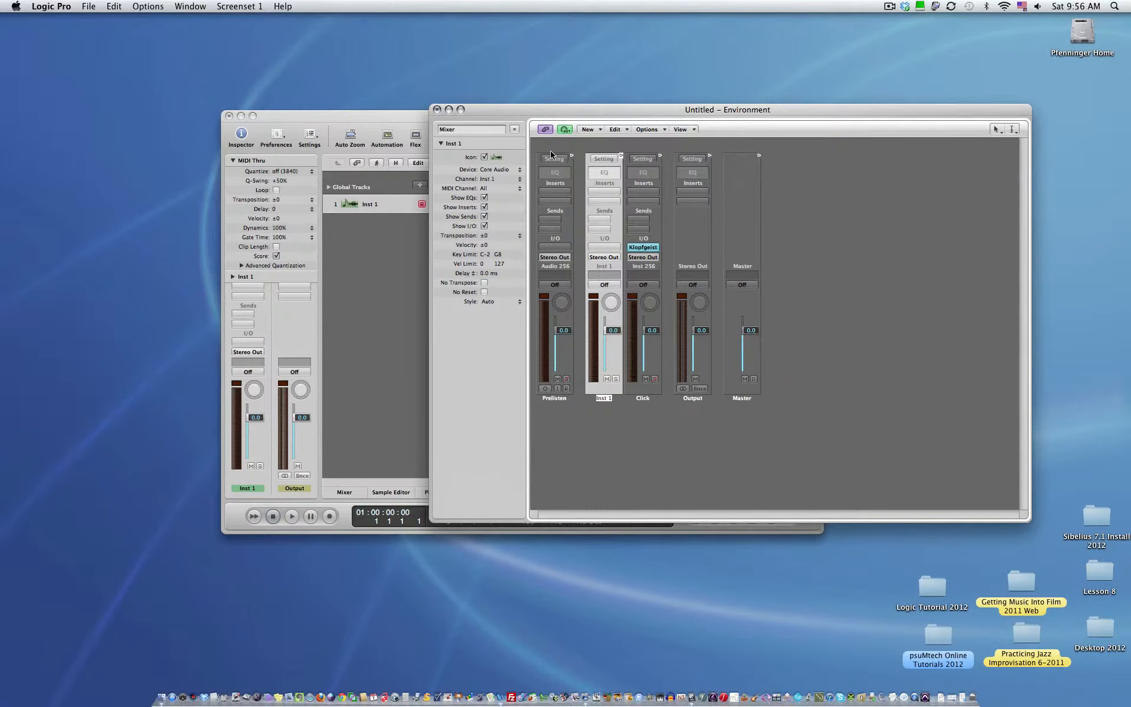
click(189, 6)
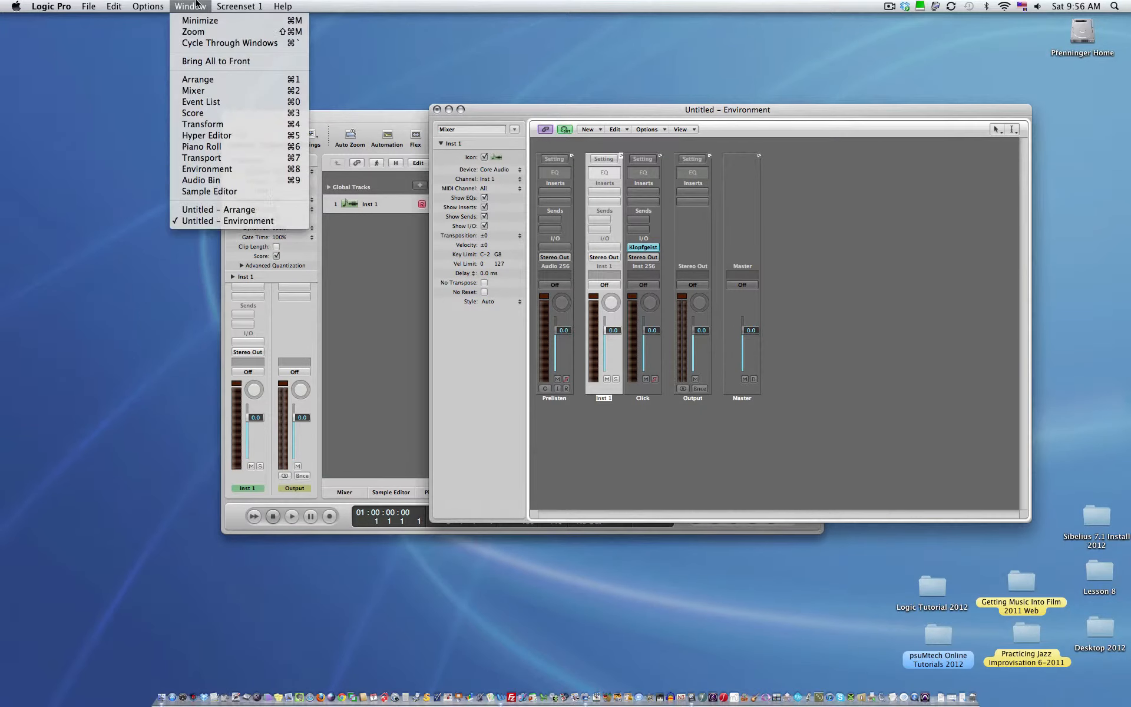
mouse_move(201, 180)
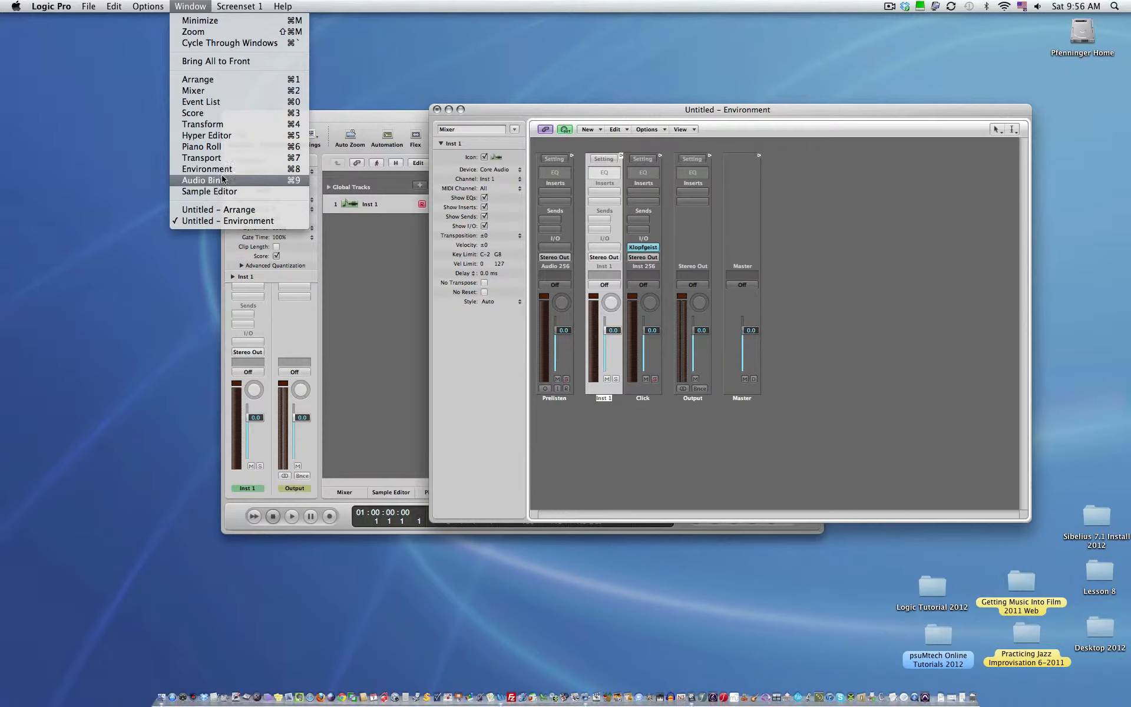
mouse_move(530, 89)
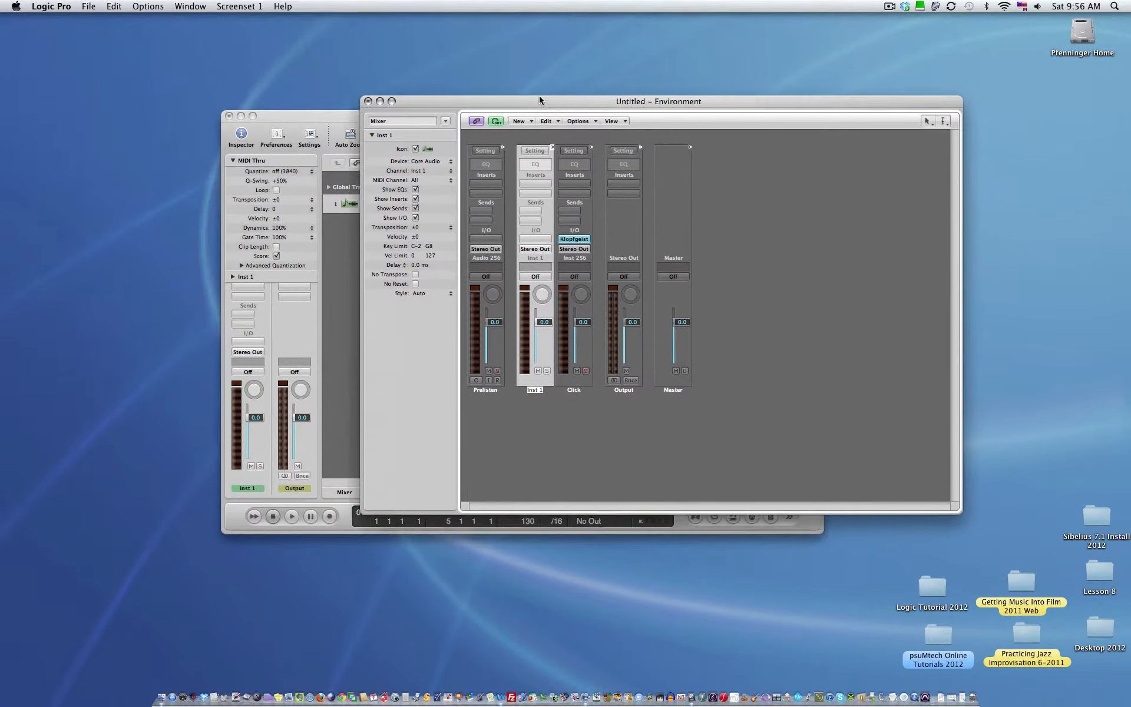
Add a multi-instrument object to the Environment and activate its sub-channels.
click(464, 108)
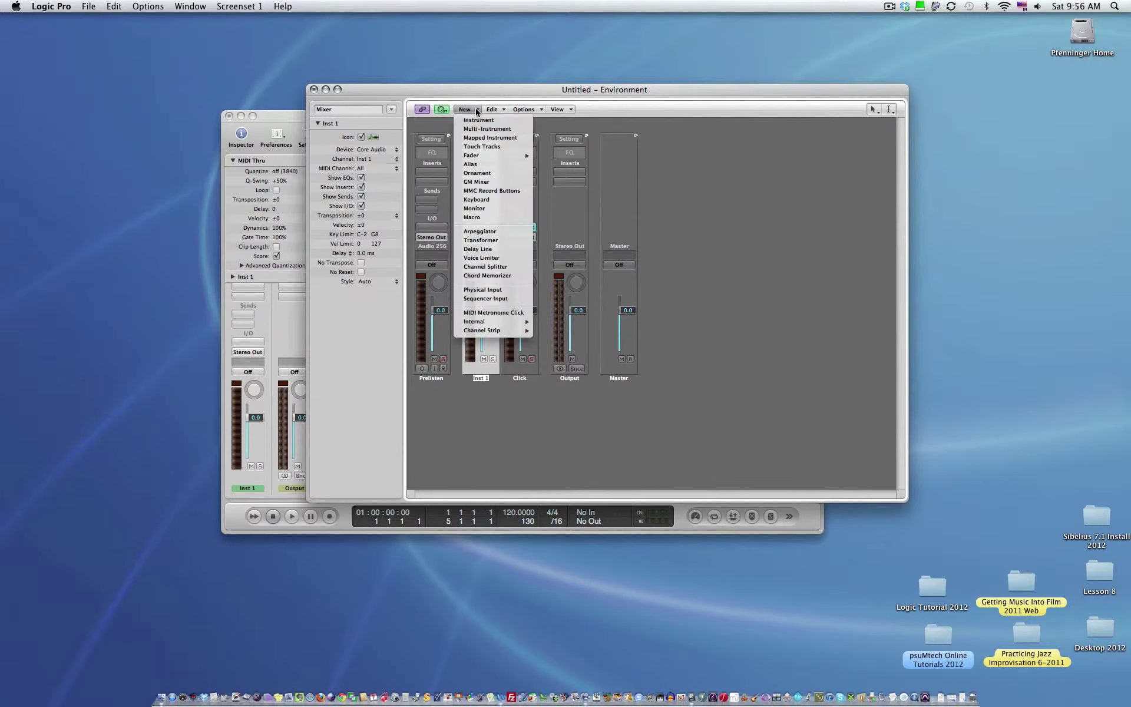
click(486, 128)
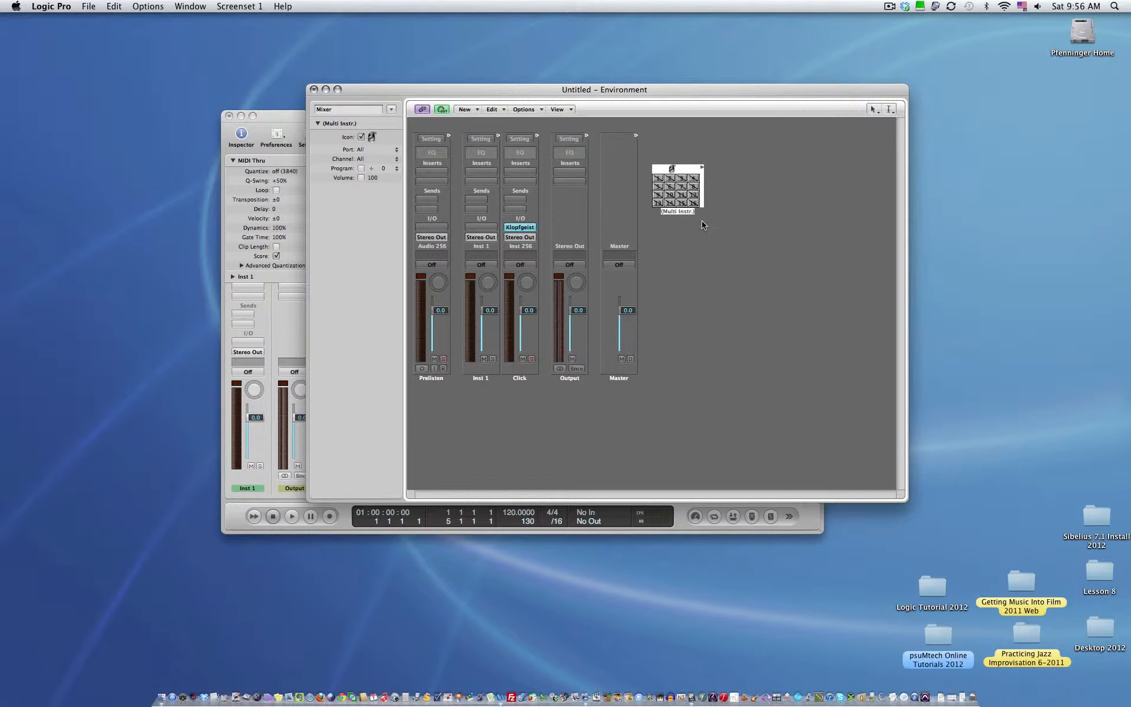
mouse_move(693, 214)
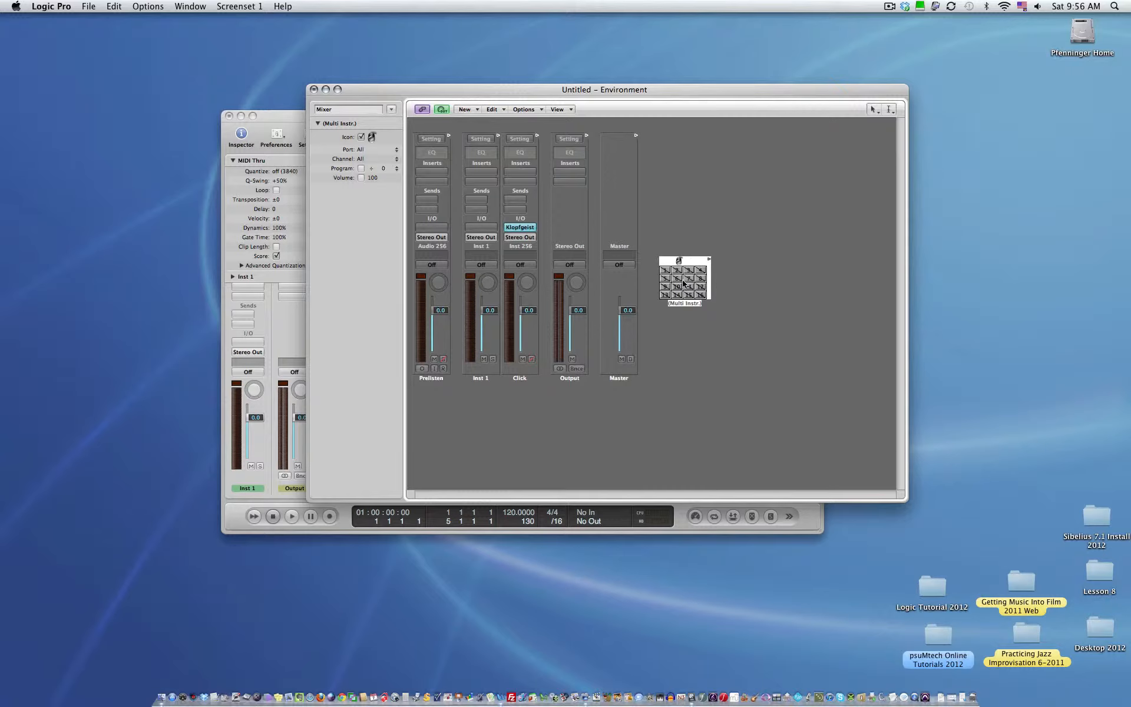
click(676, 270)
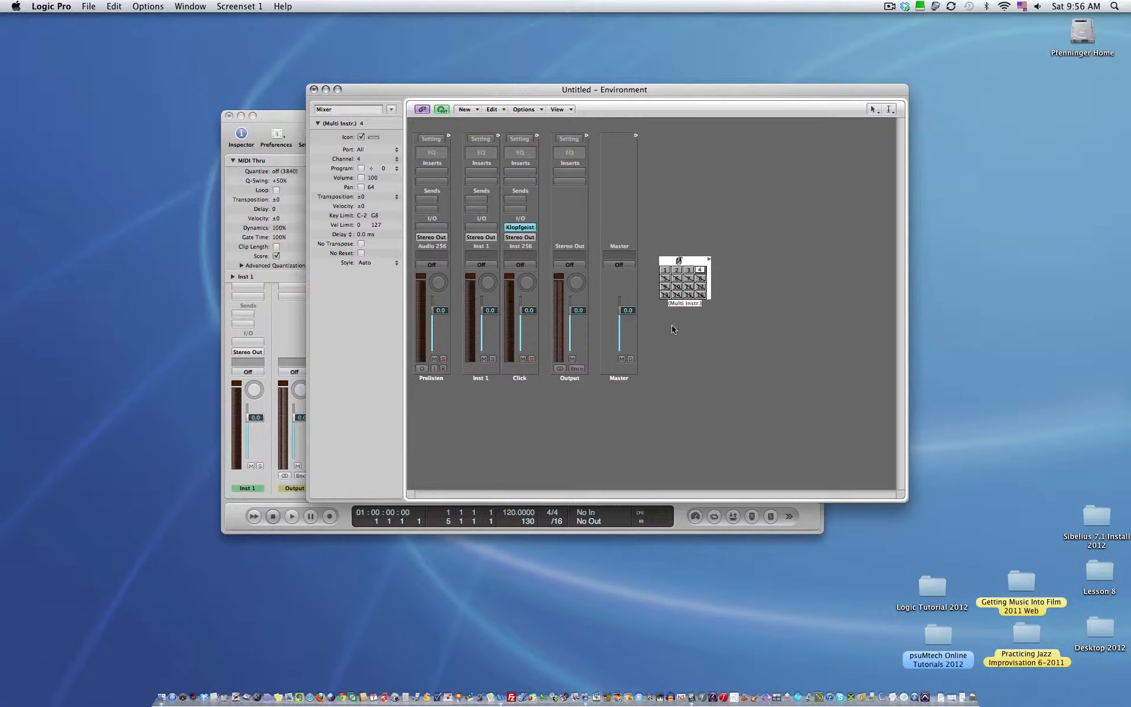
mouse_move(686, 287)
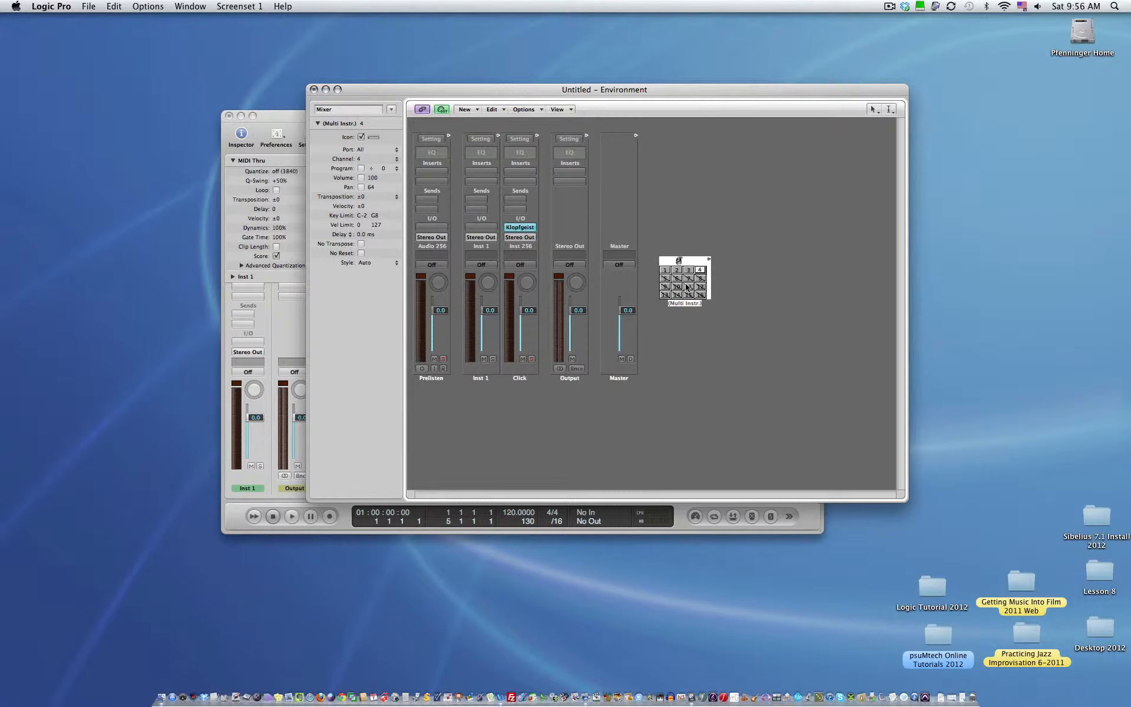
mouse_move(689, 306)
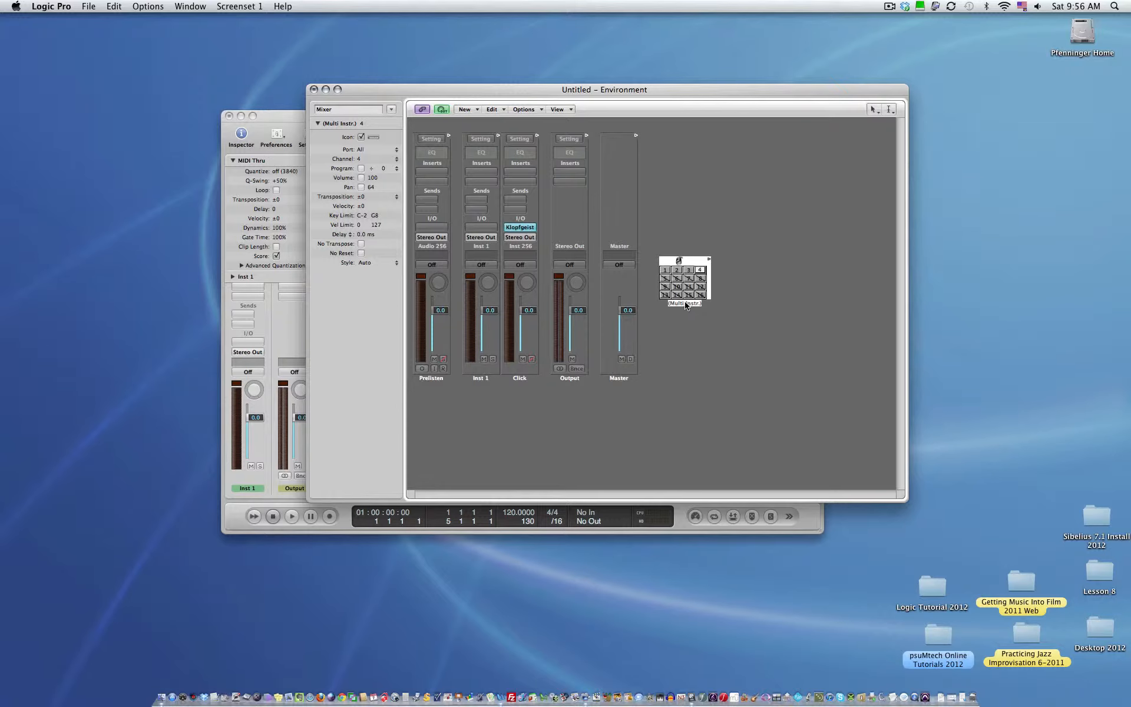
Rename the multi-instrument object to 'Synth'.
double_click(682, 280)
text(Synth)
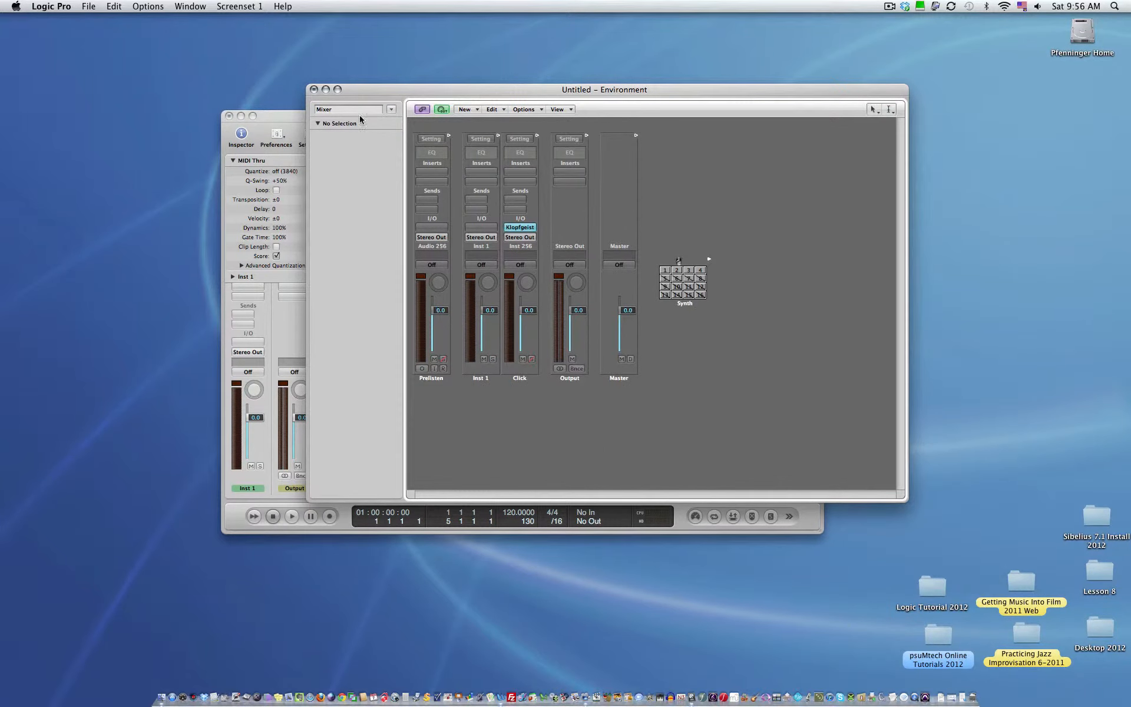
mouse_move(343, 88)
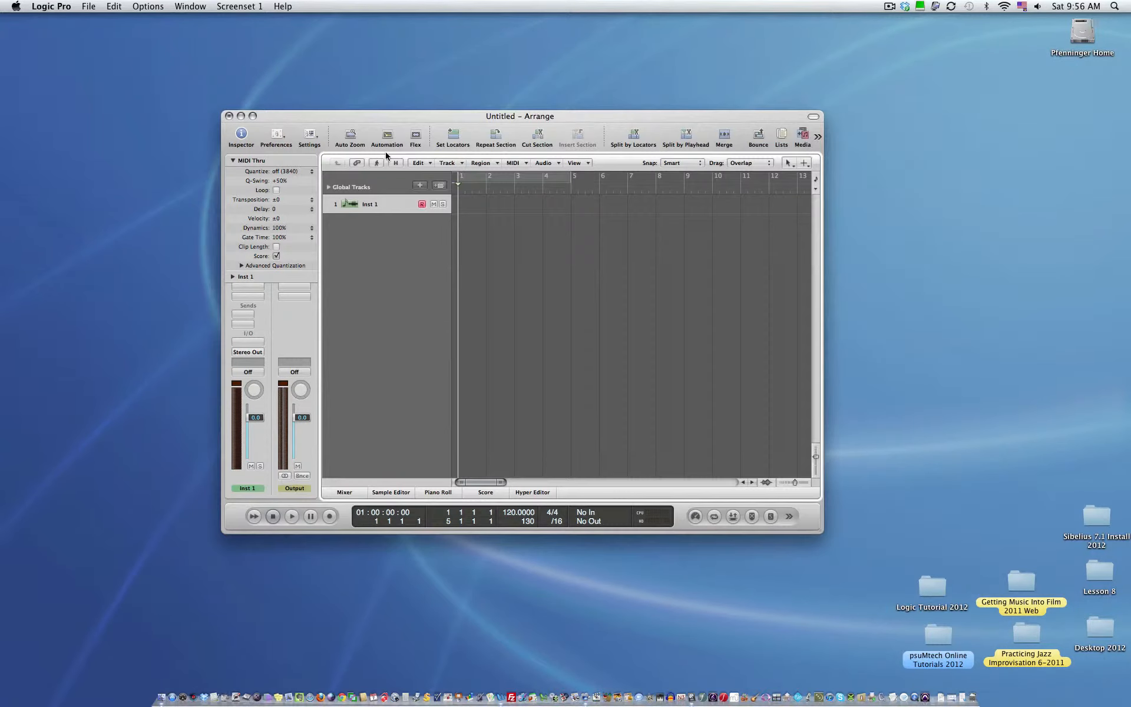
mouse_move(396, 249)
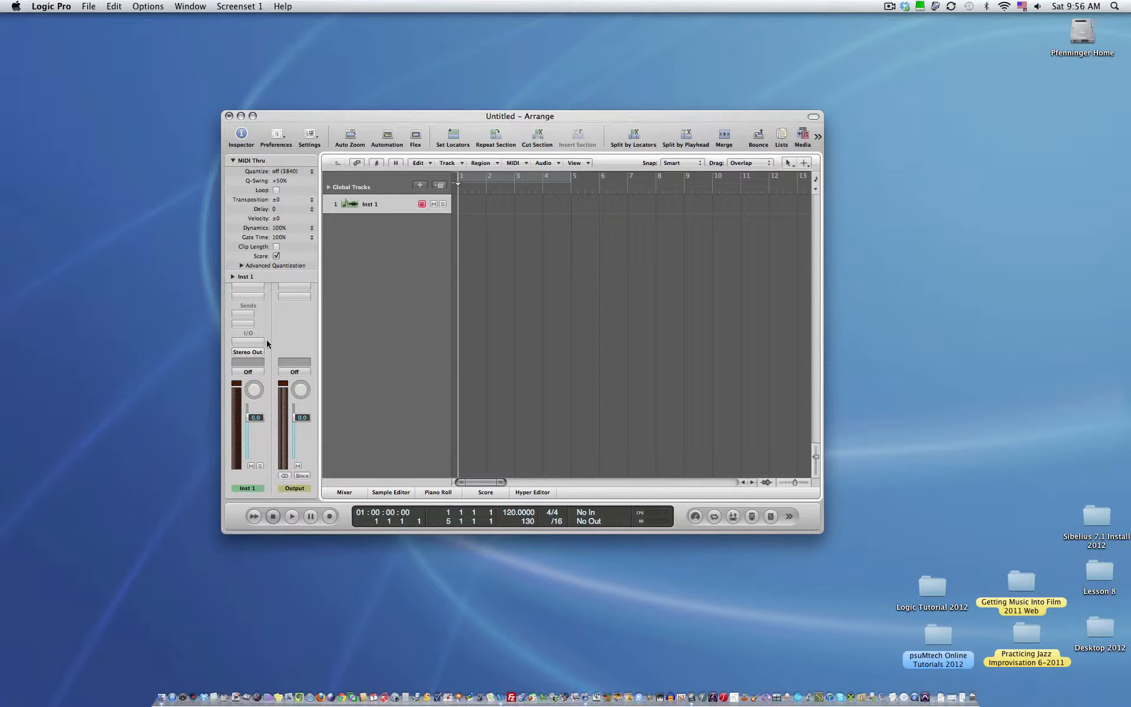
Insert a stereo External Instrument plug-in on Inst 1.
click(246, 332)
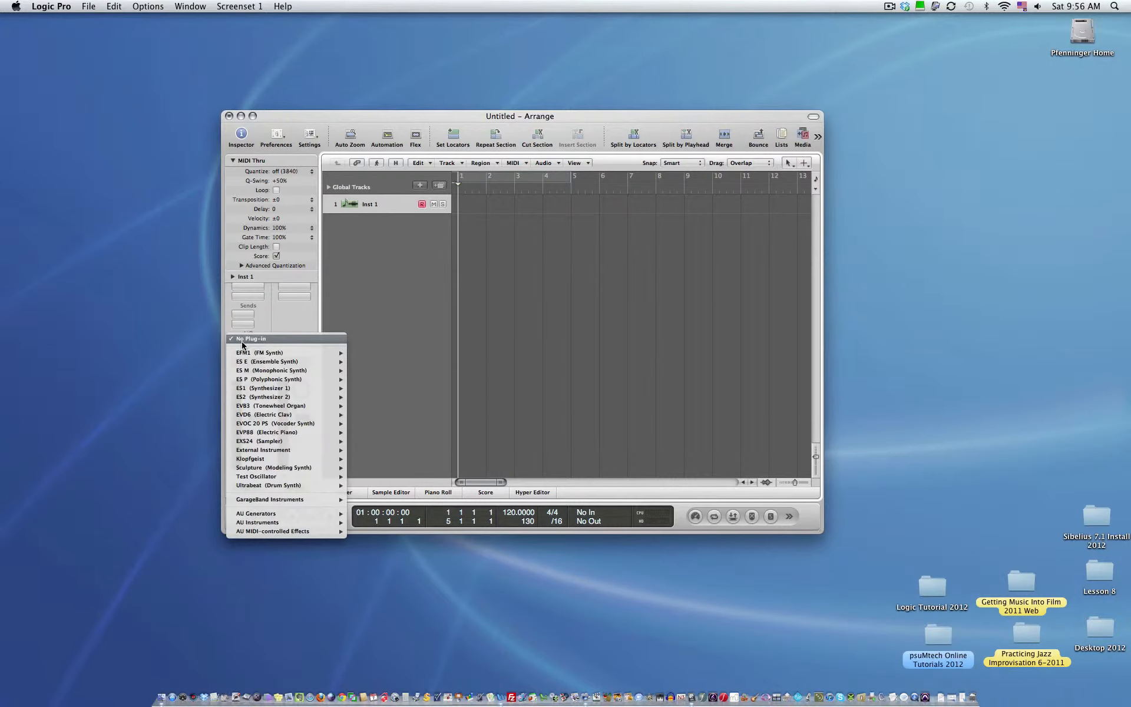
mouse_move(267, 362)
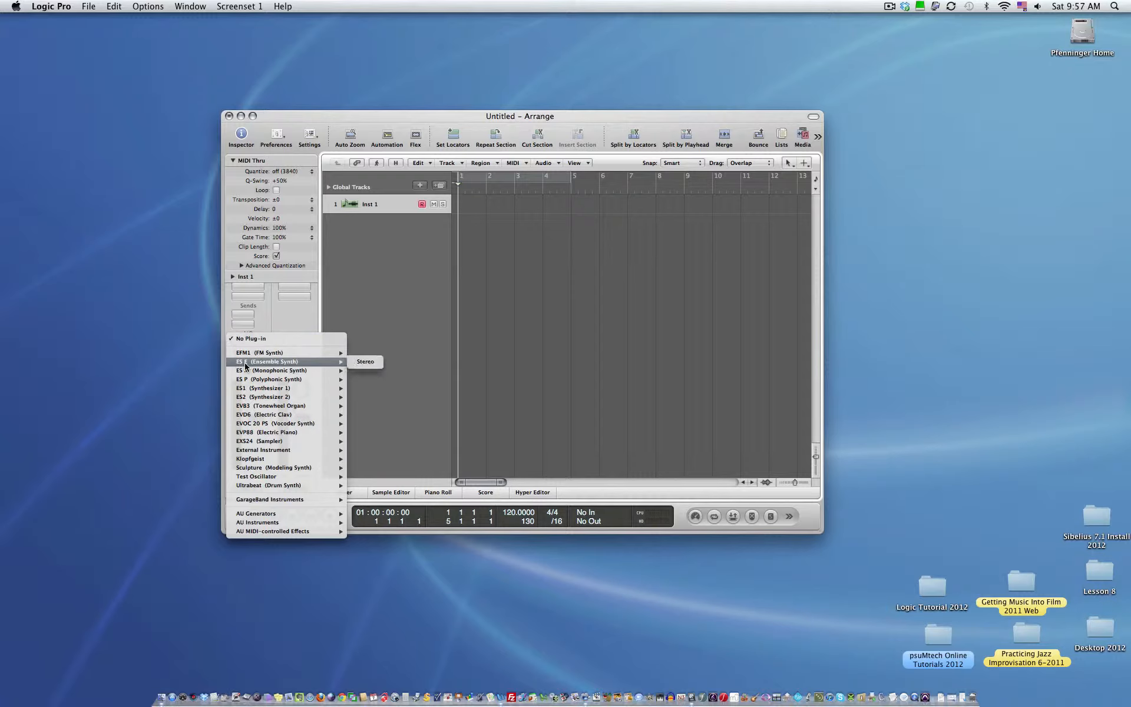
mouse_move(263, 449)
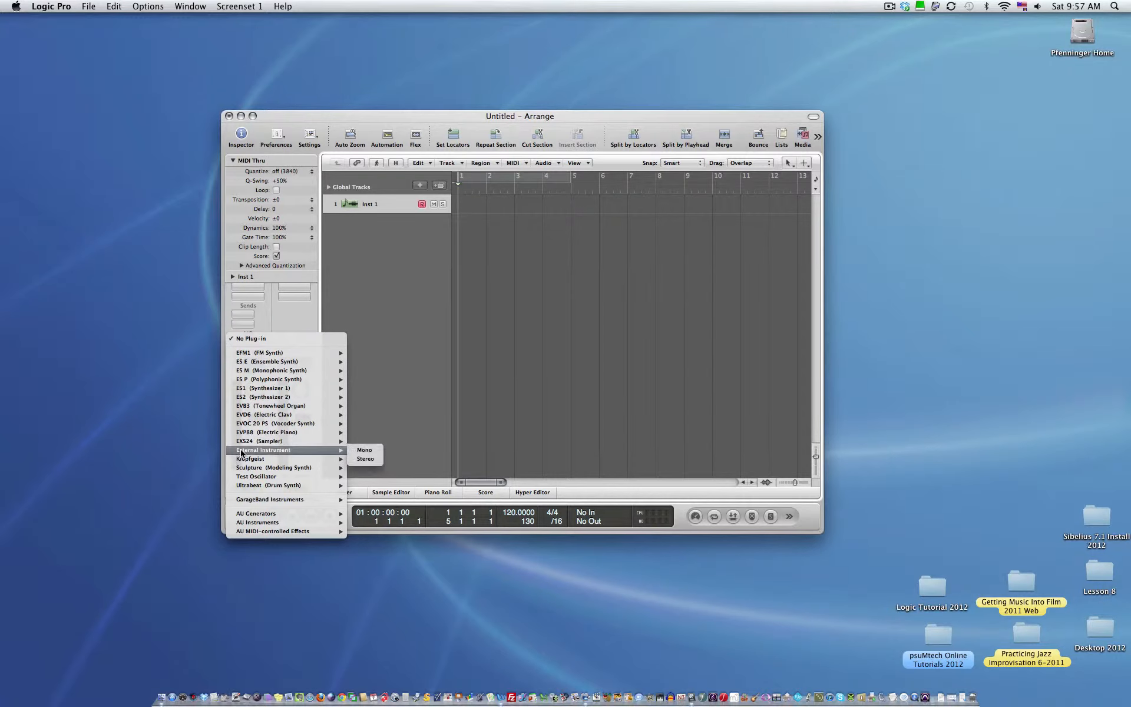
mouse_move(365, 458)
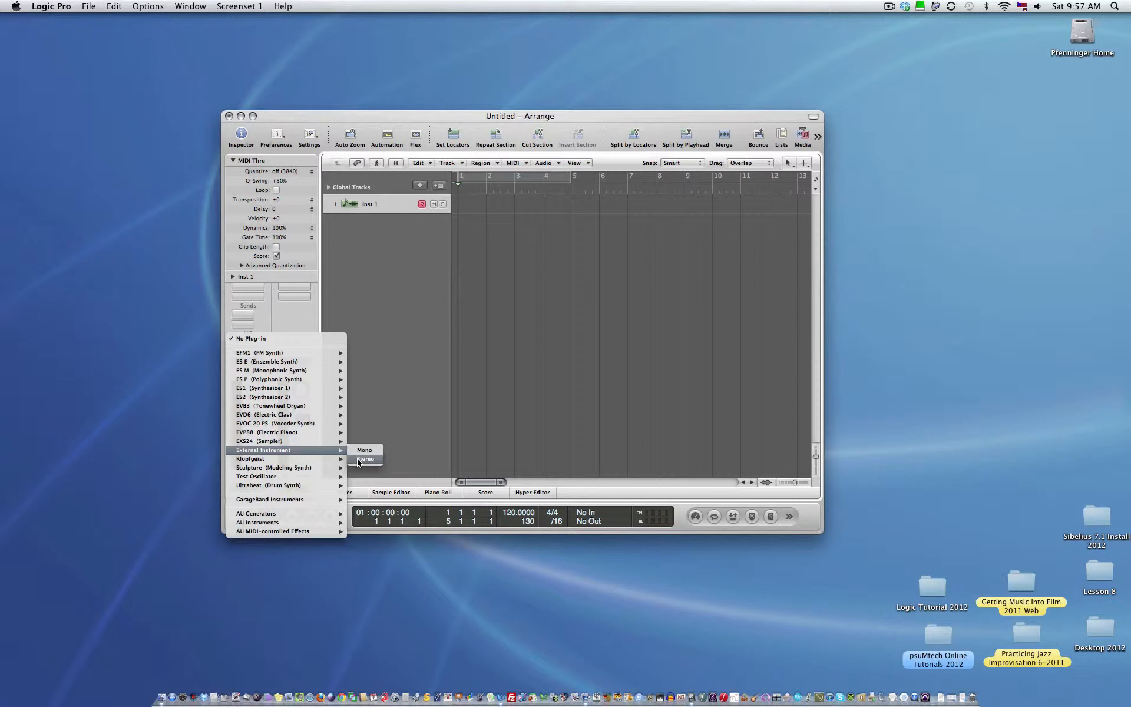
click(365, 459)
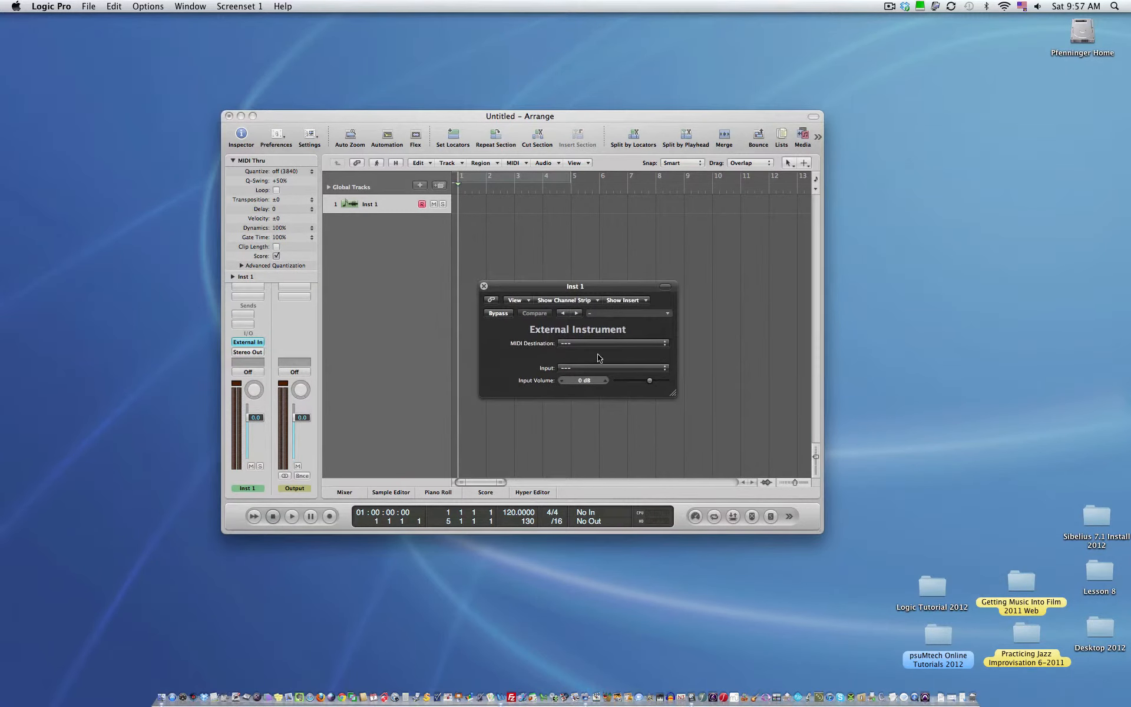
Route Inst 1's External Instrument to Synth Channel 1 with input 1-2 and close its window.
click(613, 342)
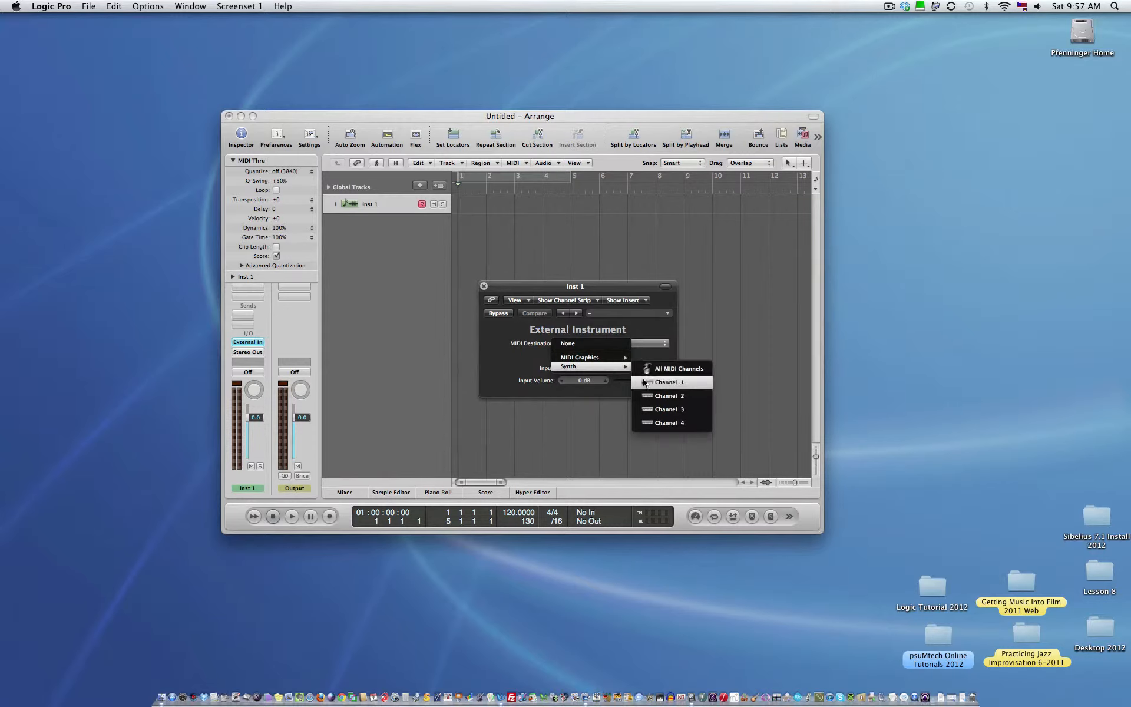
click(669, 382)
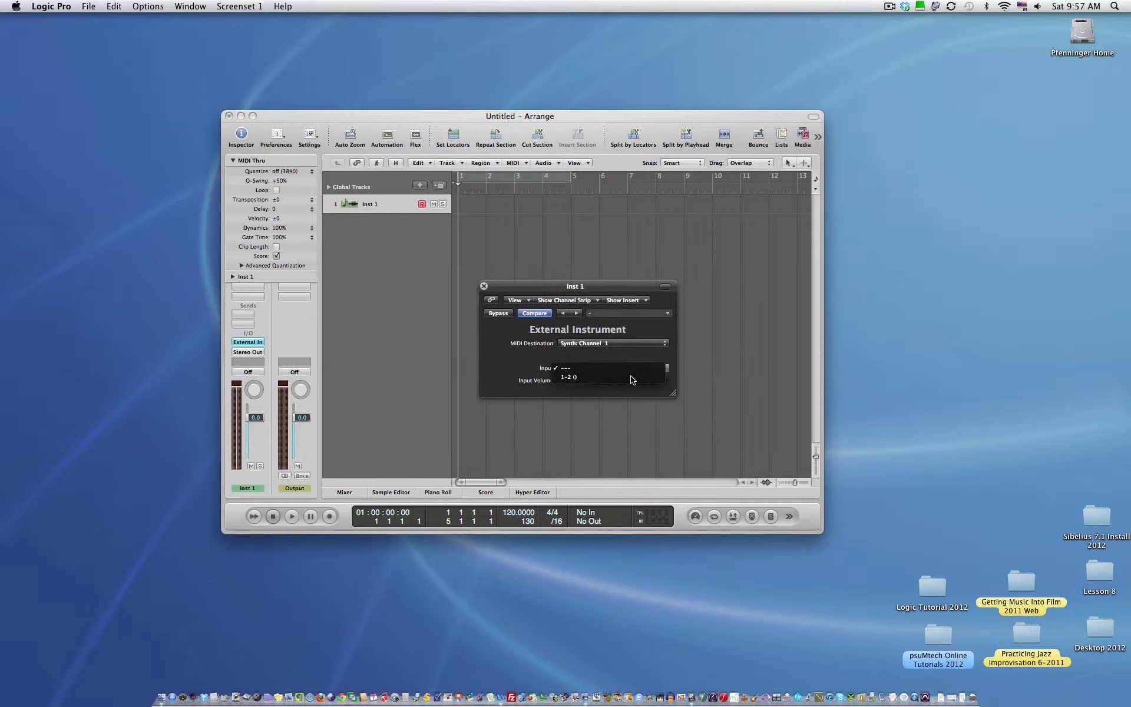
click(569, 377)
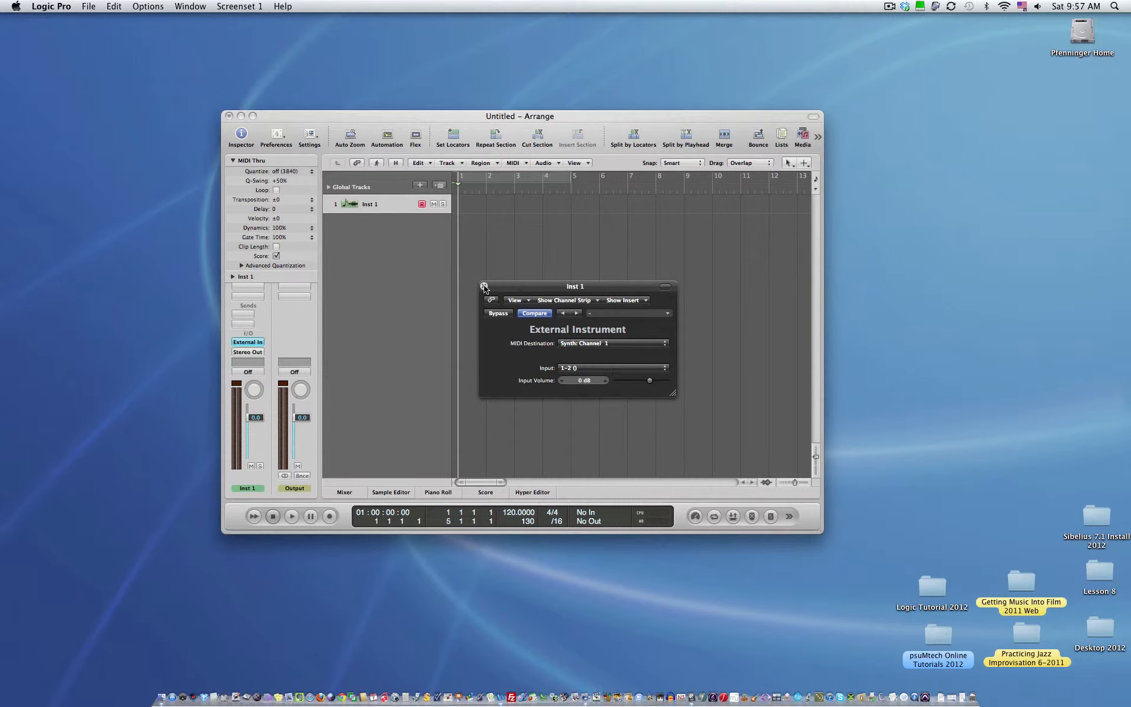
click(485, 286)
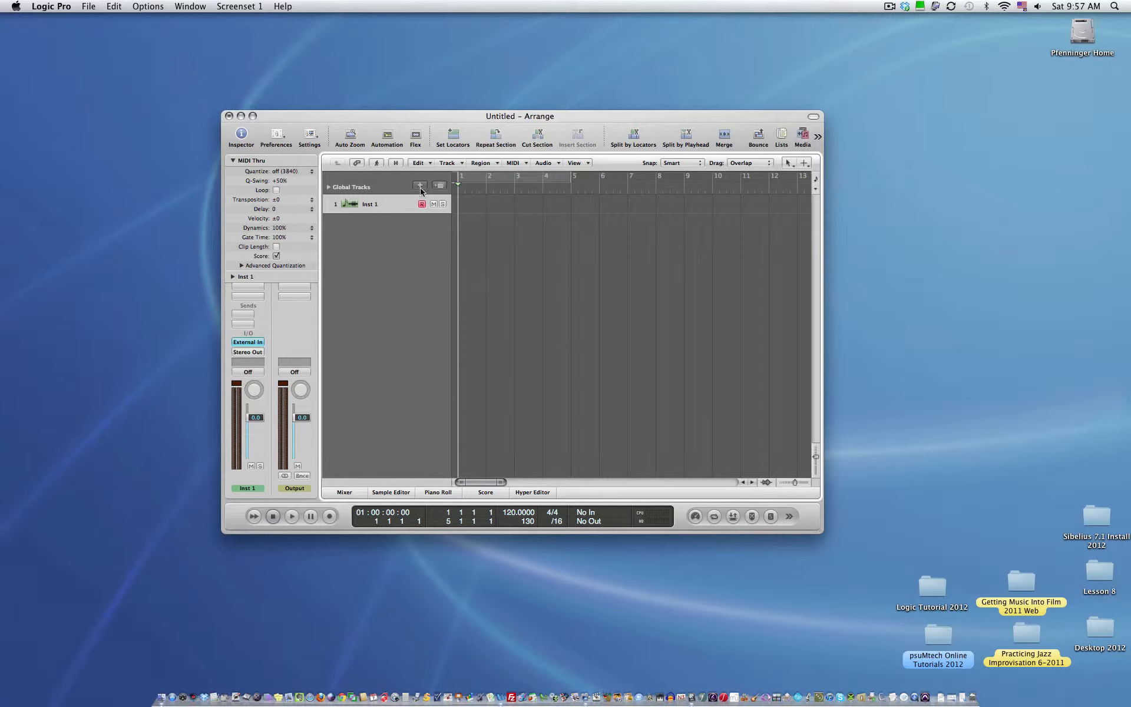
Create software instrument track Inst 2 with a stereo External Instrument plug-in.
click(421, 188)
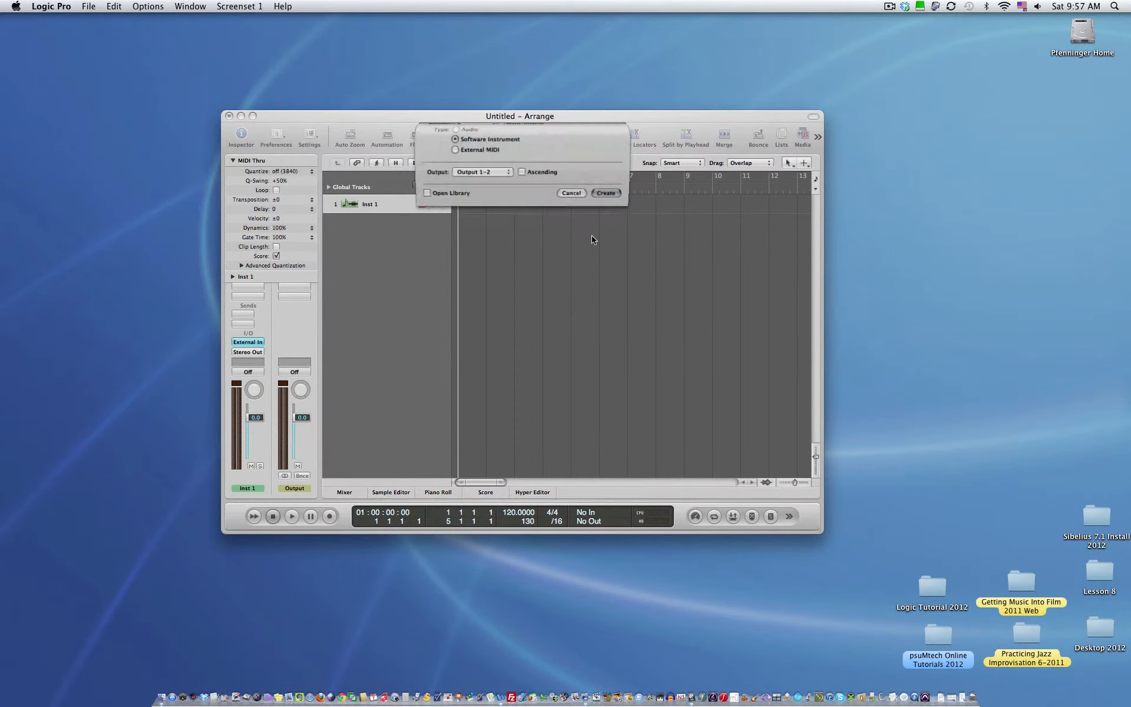
click(605, 192)
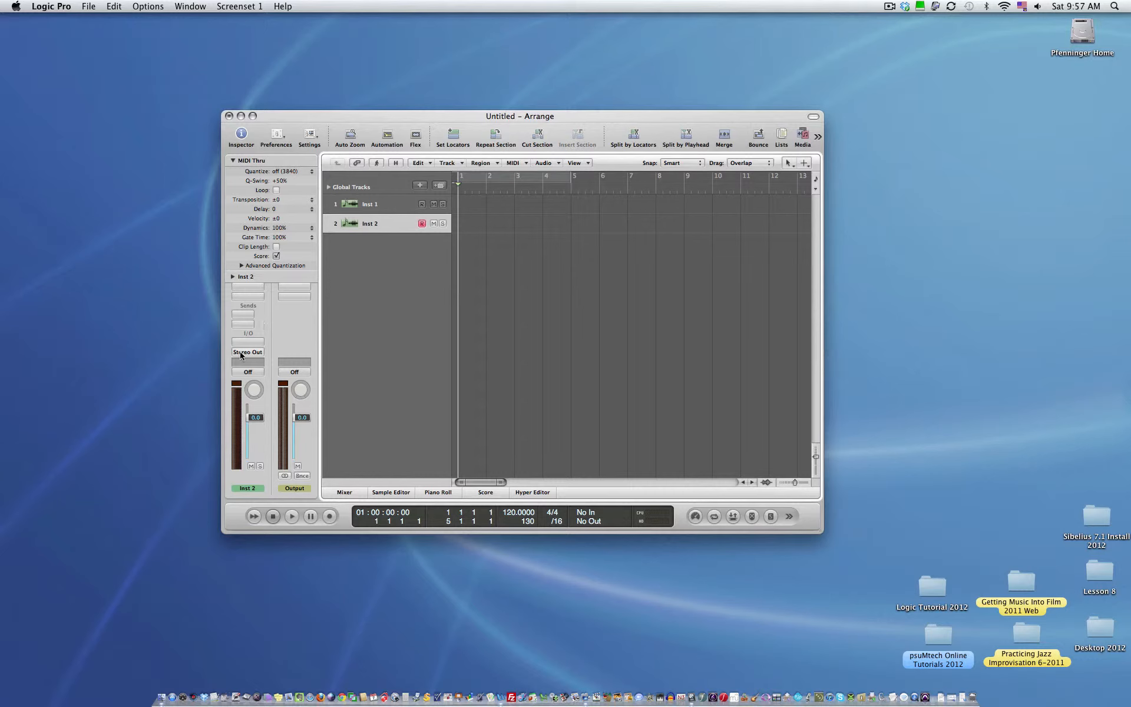
click(248, 343)
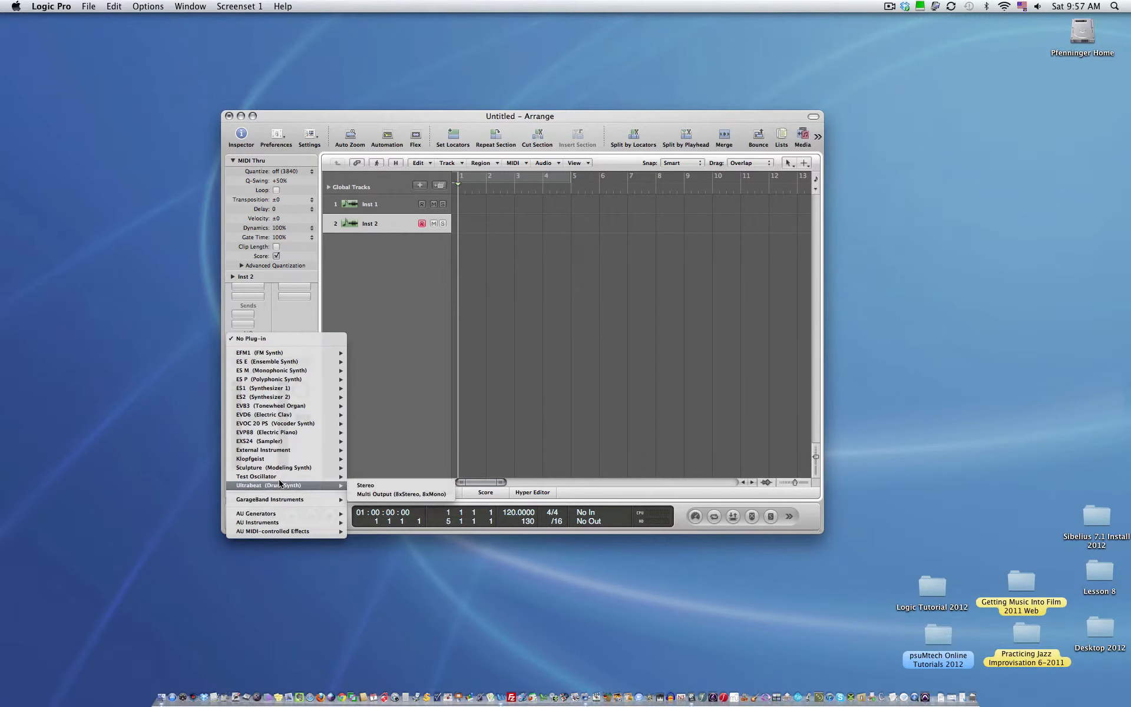
mouse_move(263, 449)
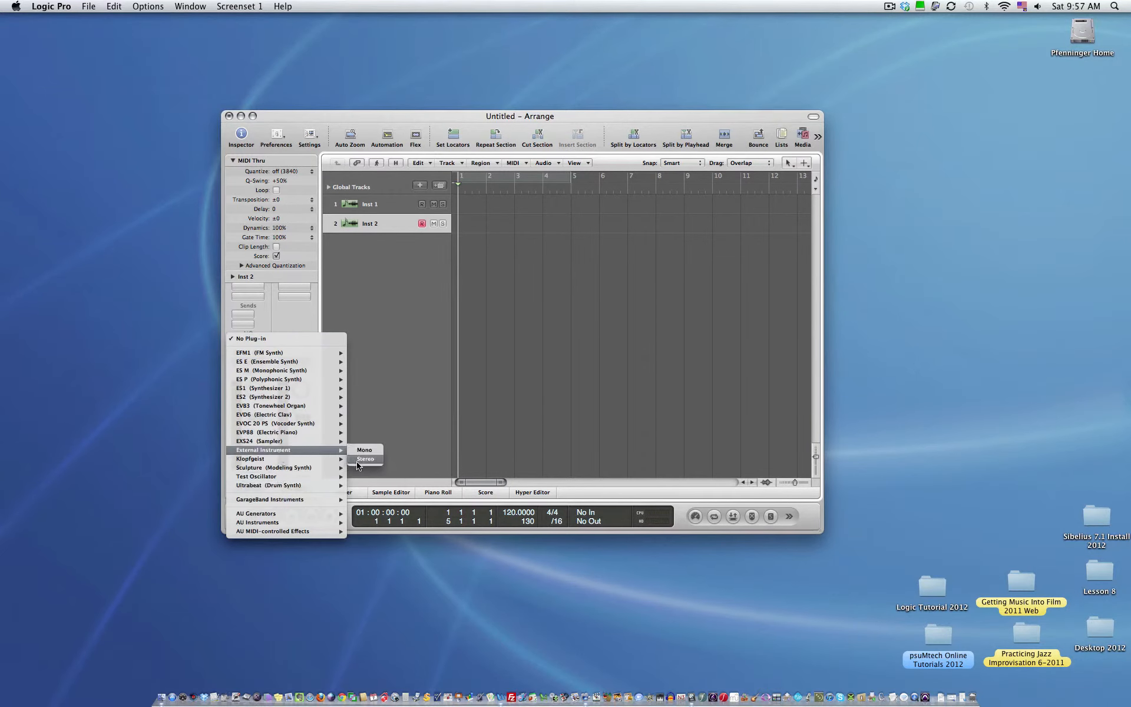
click(365, 458)
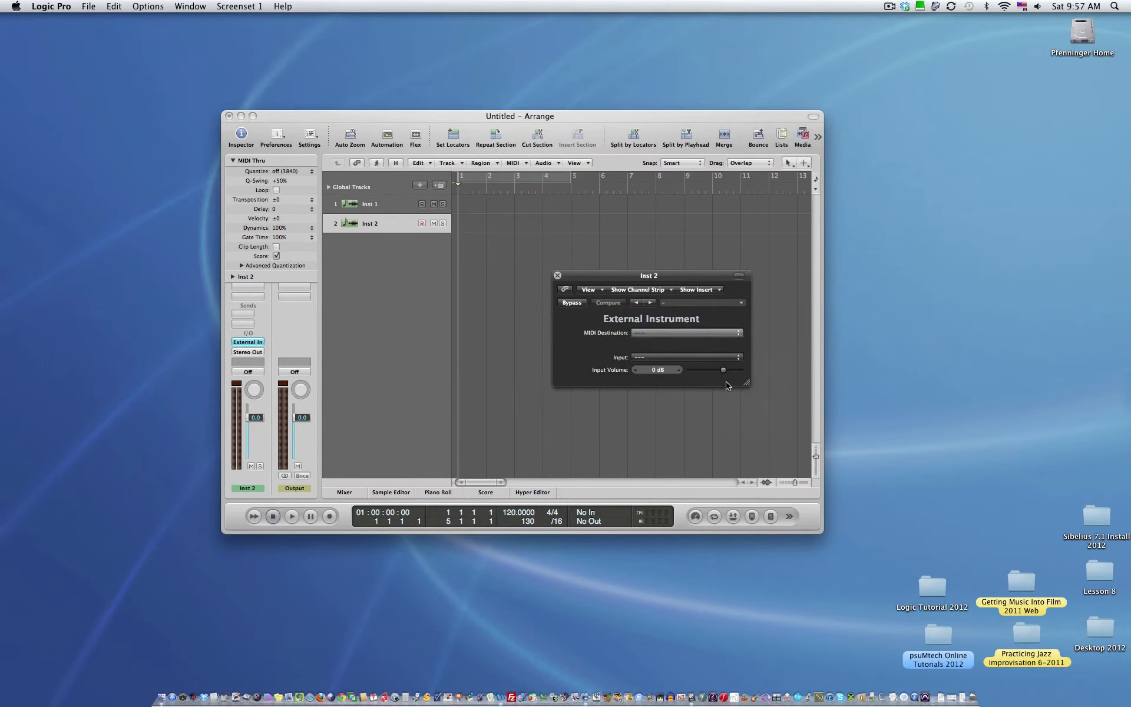
Route Inst 2's External Instrument to Synth Channel 2 and close its window.
click(686, 332)
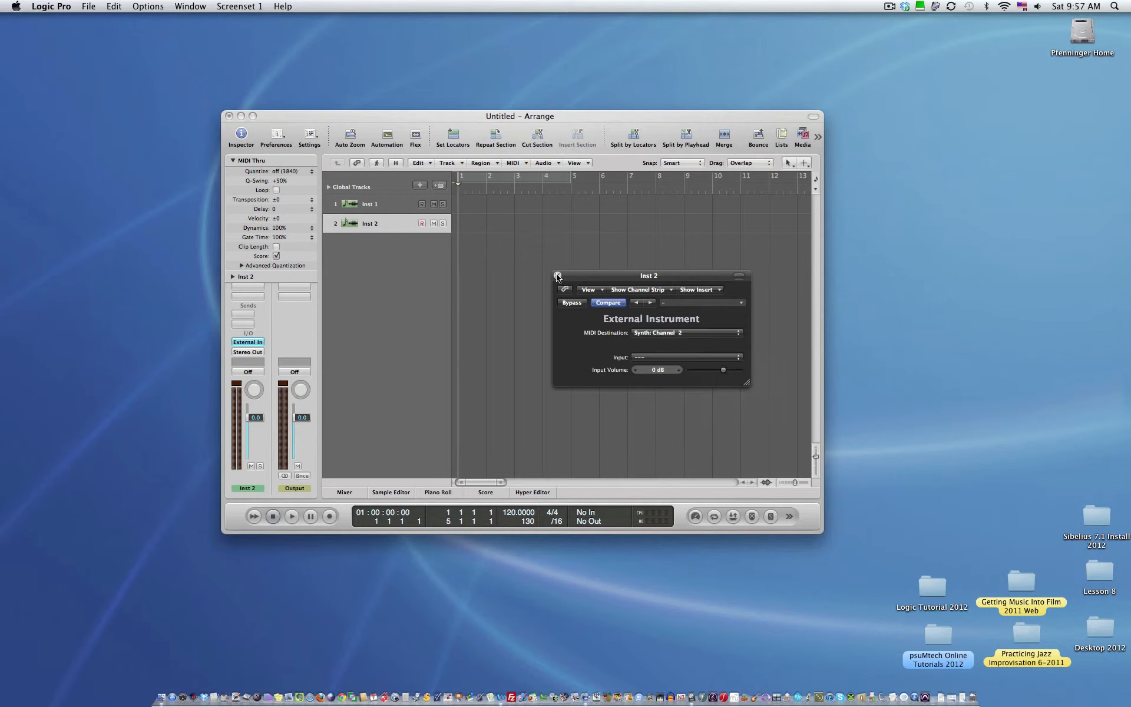
click(557, 275)
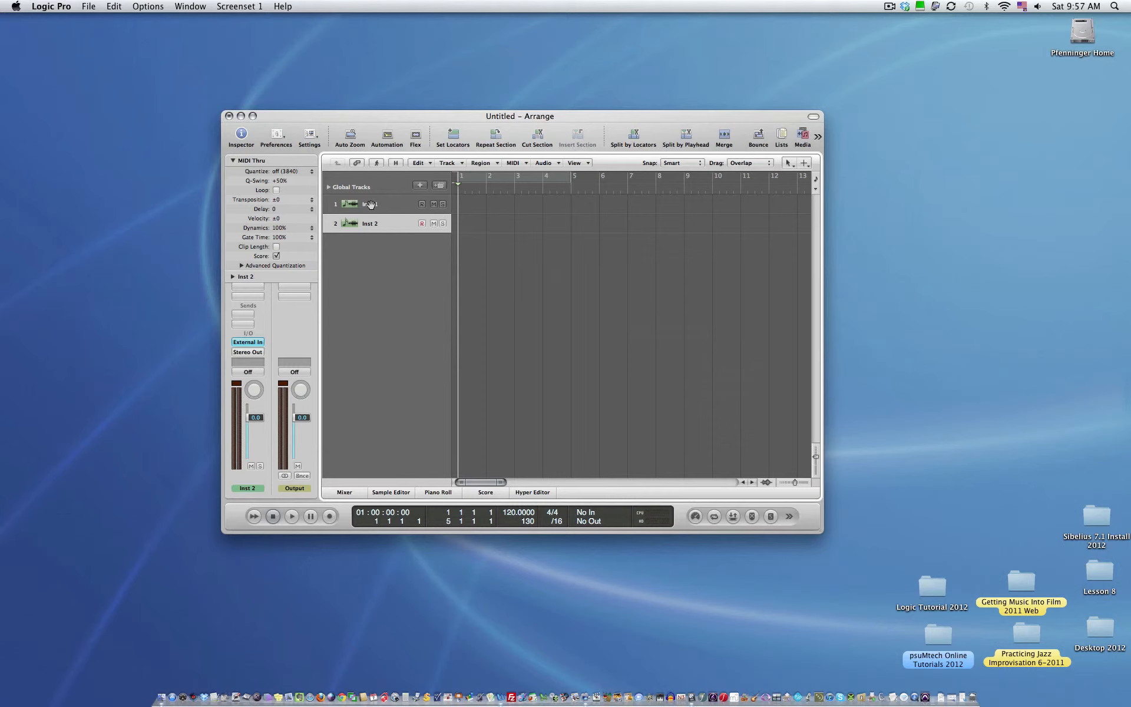
mouse_move(370, 204)
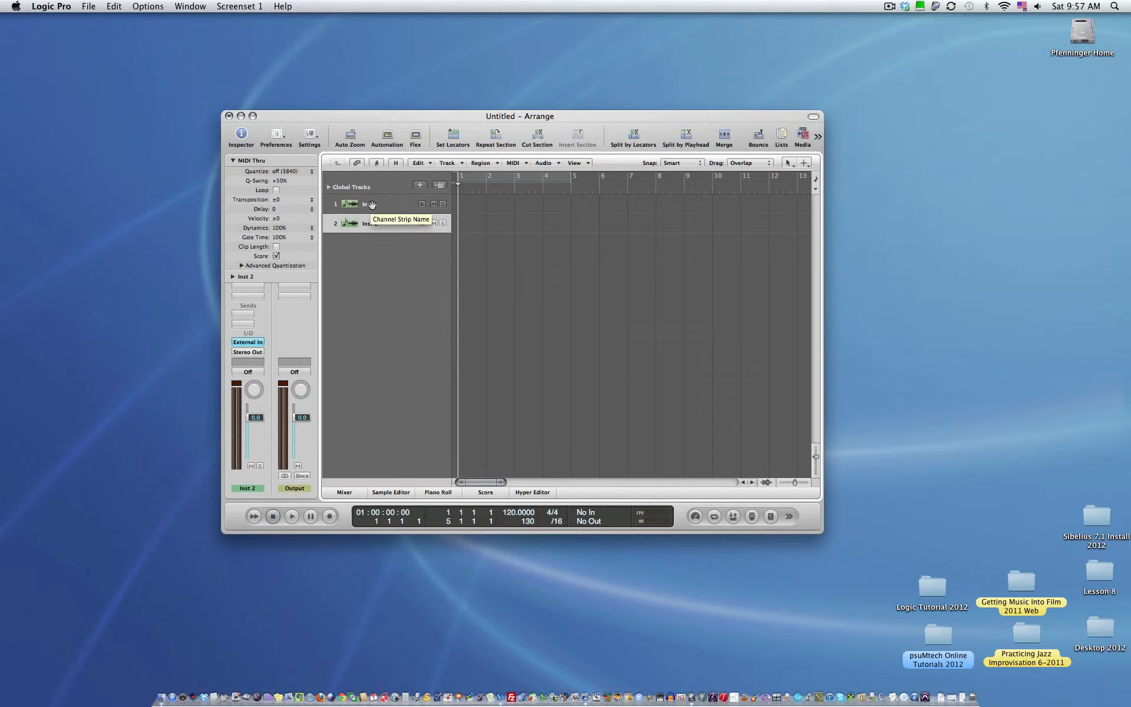
Rename track 1 to 'Piano' and begin renaming track 2.
double_click(369, 204)
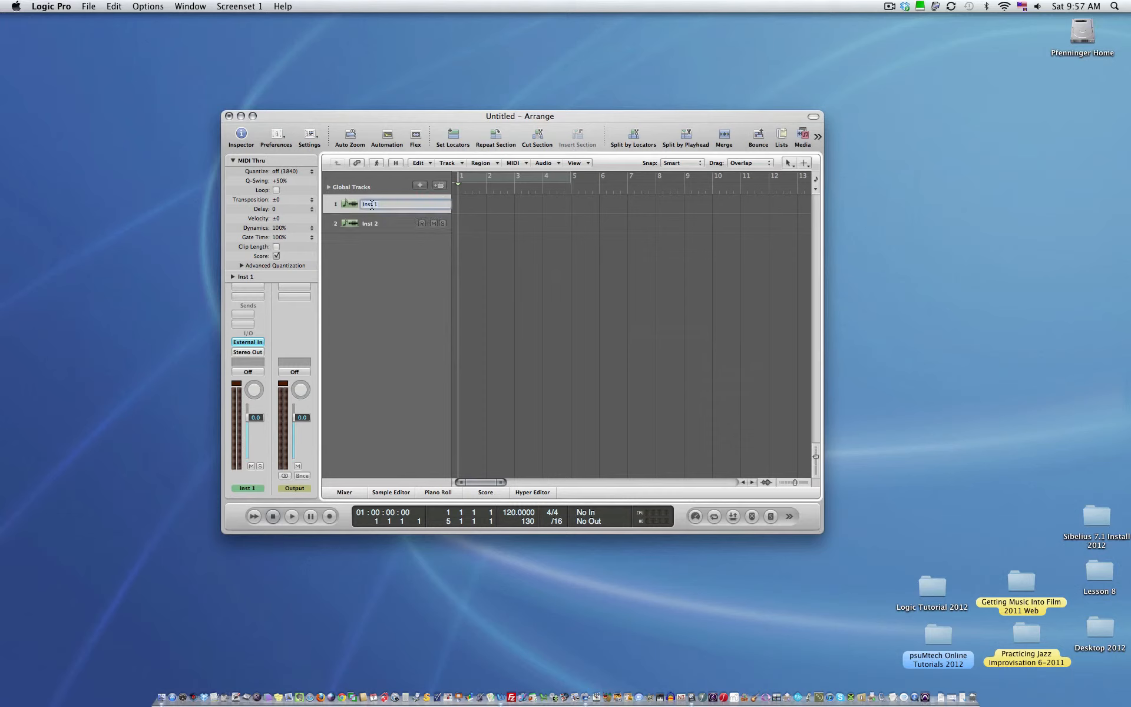
text(Piano)
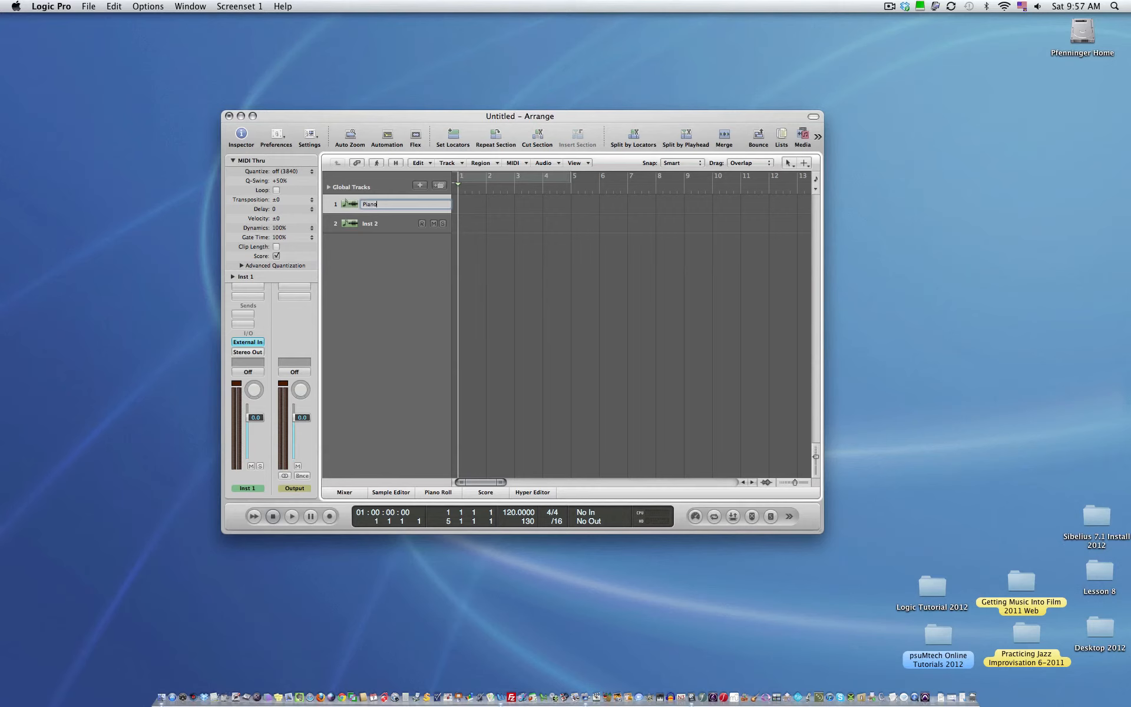
double_click(370, 222)
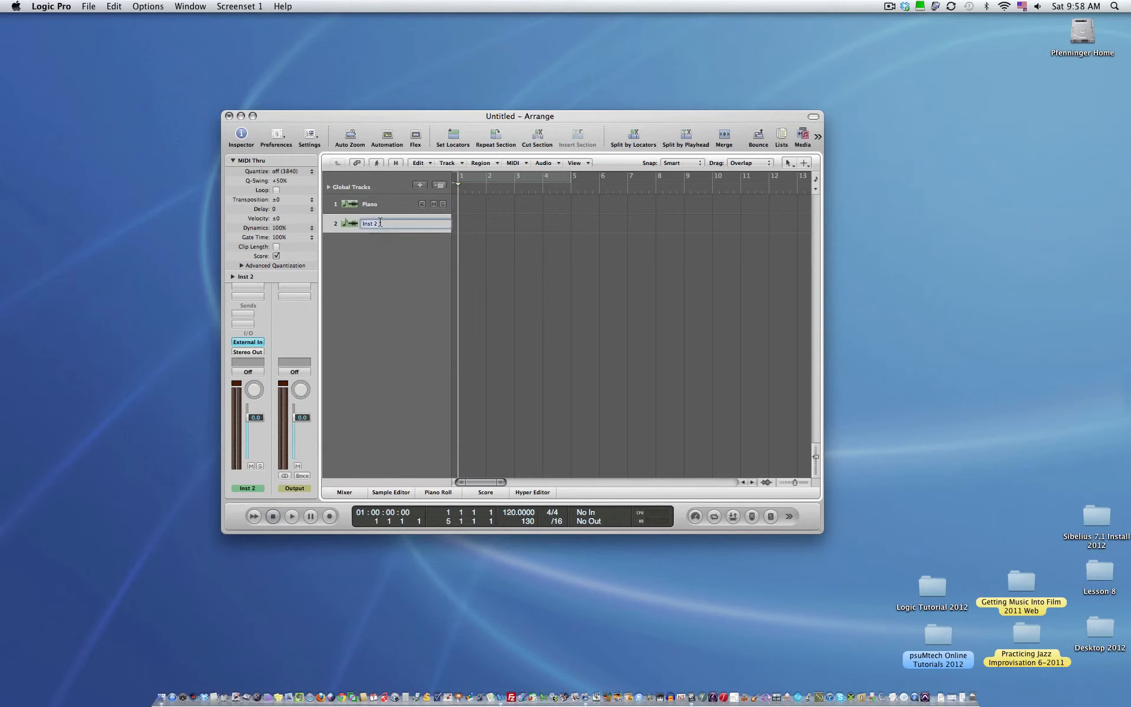